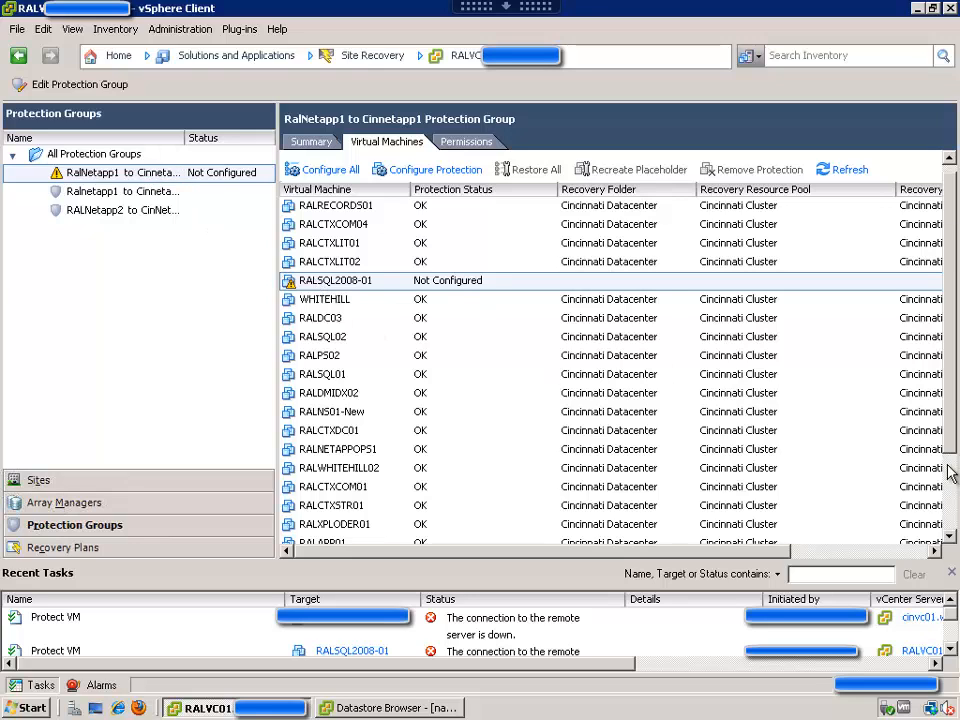
Step: Review RALSQL2008-01's protection properties, checking the third hard disk's datastore path, and confirm
{"action": "scroll", "scroll_direction": "down", "scroll_amount": 3}
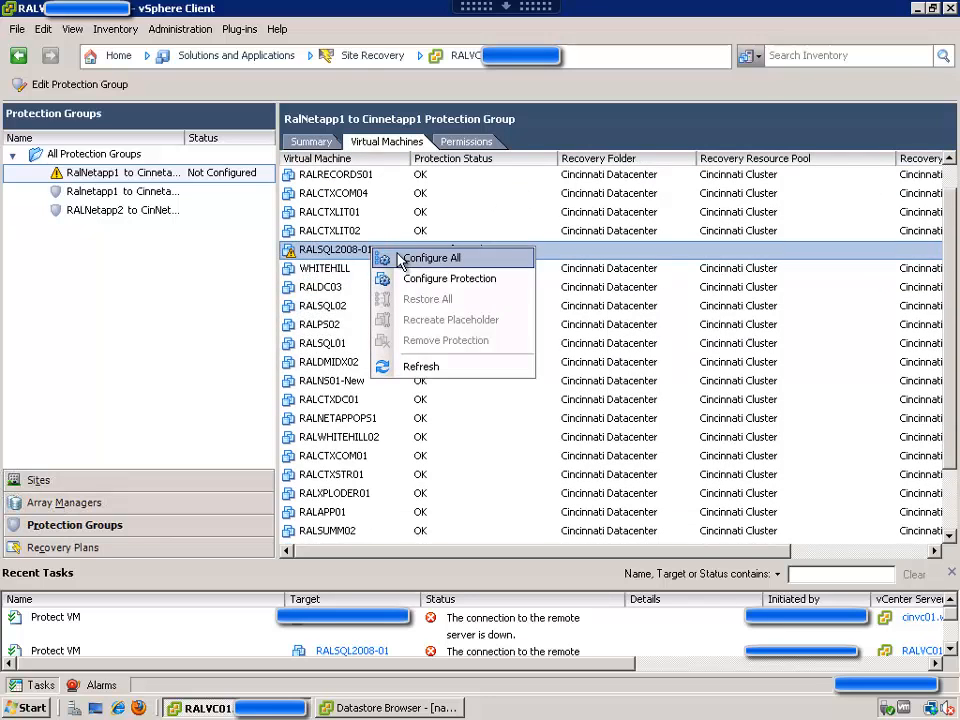
{"action": "left_click", "coordinate": [430, 258]}
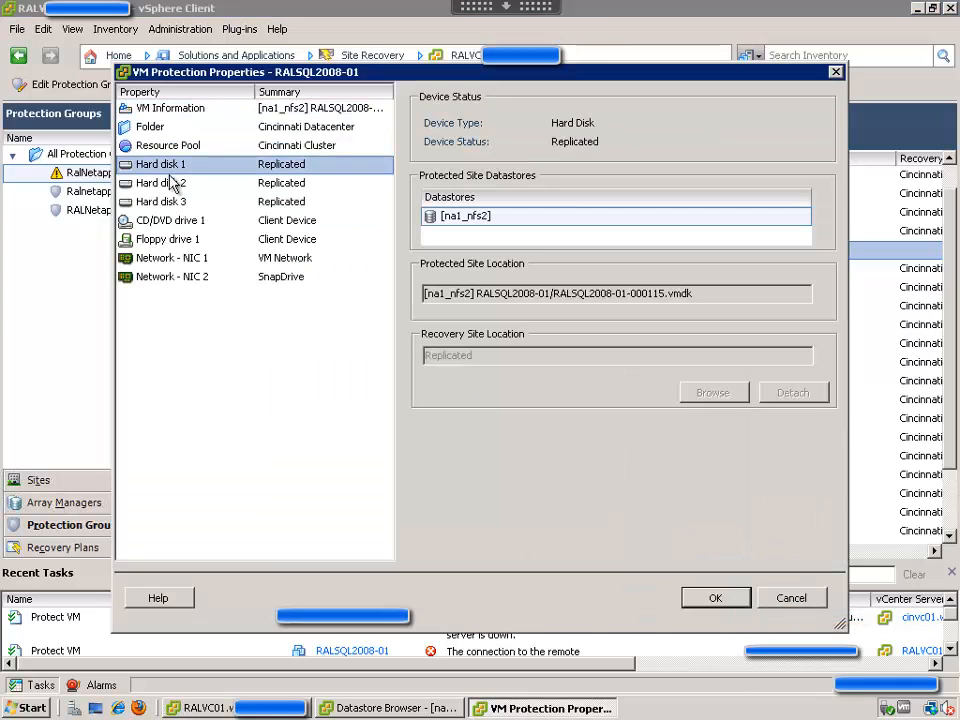
{"action": "left_click", "coordinate": [160, 200]}
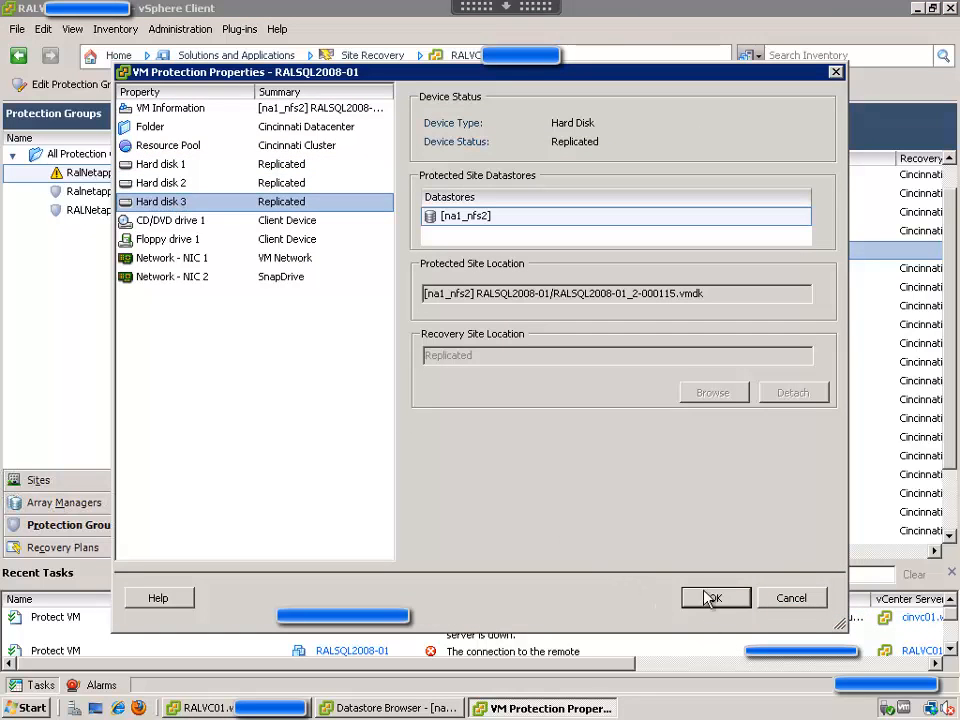
{"action": "left_click", "coordinate": [716, 596]}
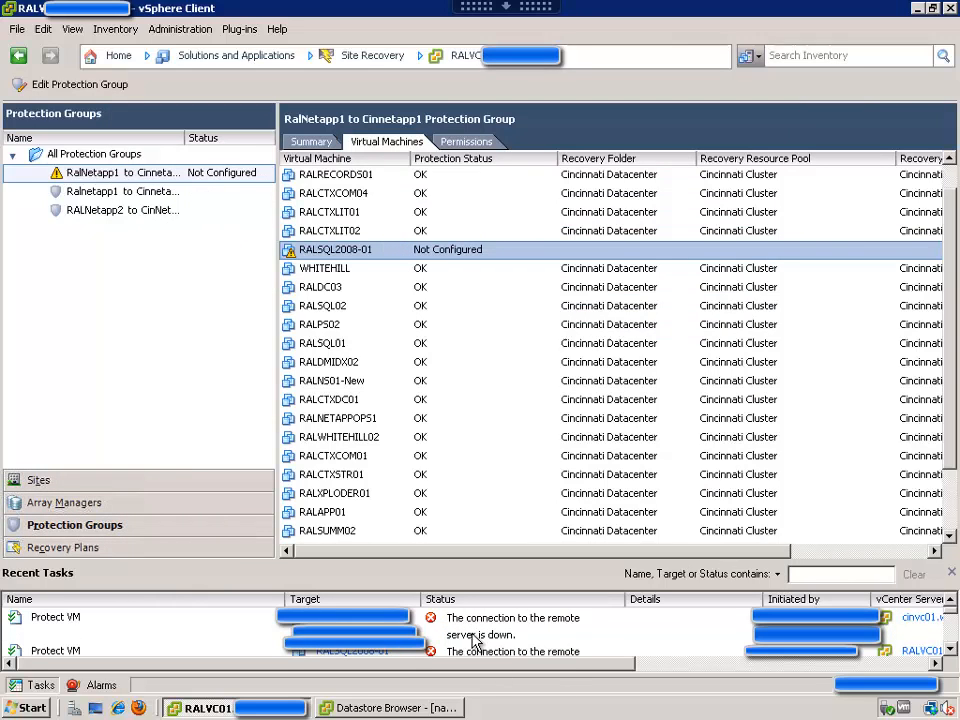
{"action": "mouse_move", "coordinate": [528, 632]}
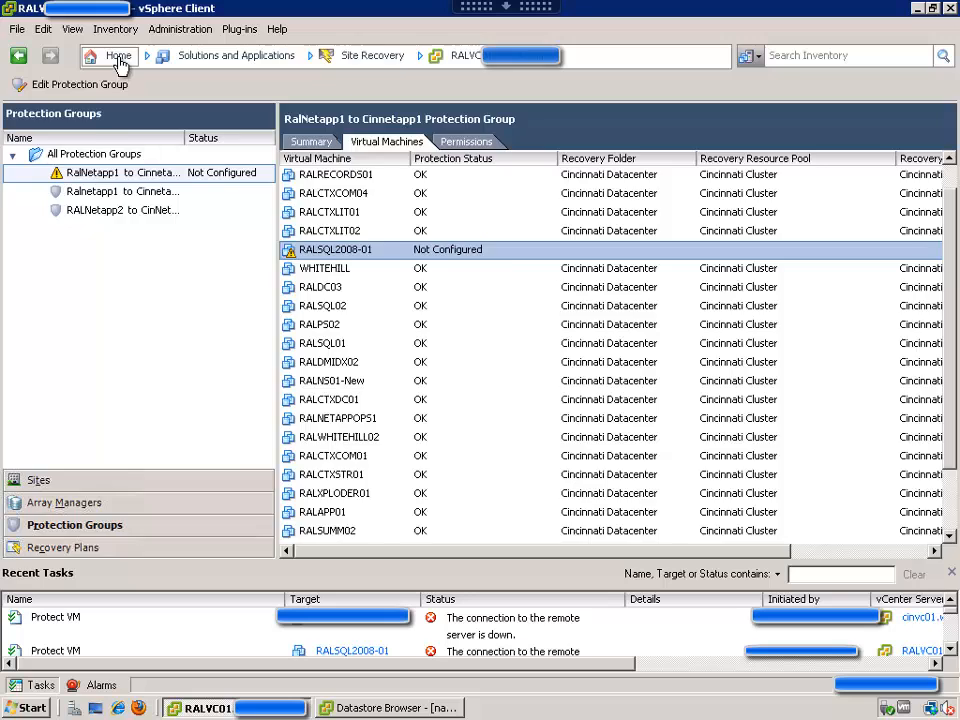
Step: From Hosts and Clusters, check RALSQL2008-01's Snapshot Manager shows no snapshots and return to its summary
{"action": "left_click", "coordinate": [118, 56]}
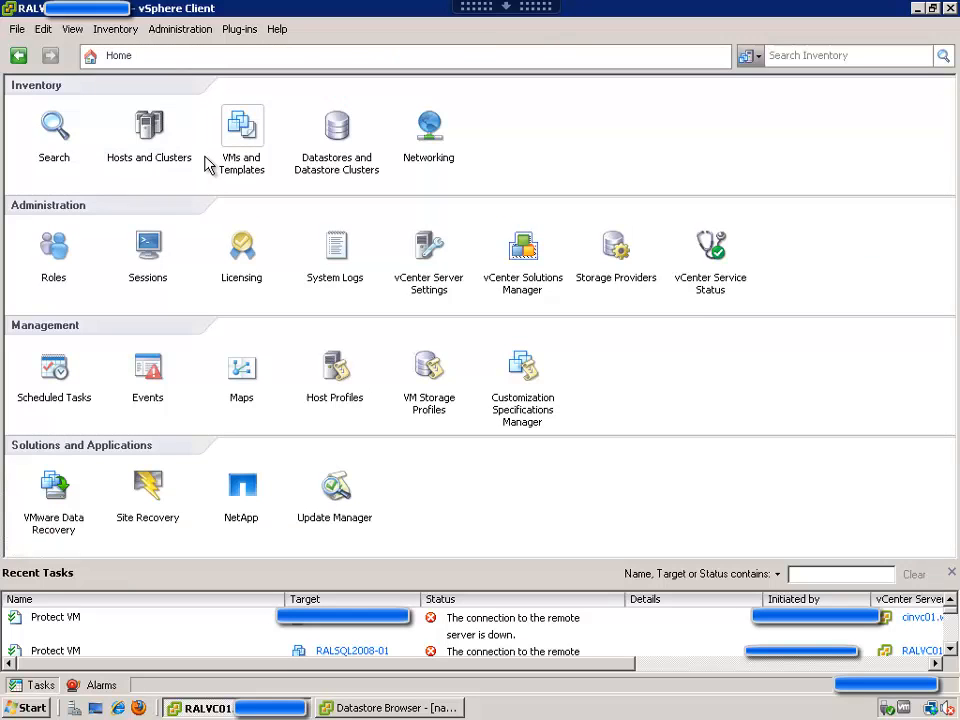
{"action": "left_click", "coordinate": [148, 136]}
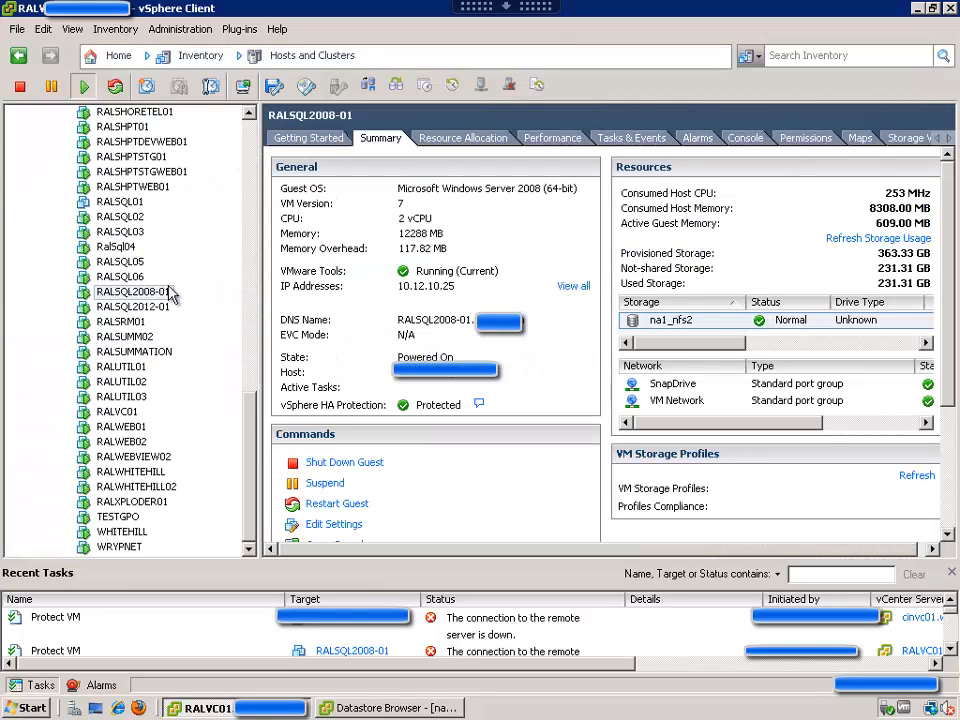
{"action": "left_click", "coordinate": [132, 292]}
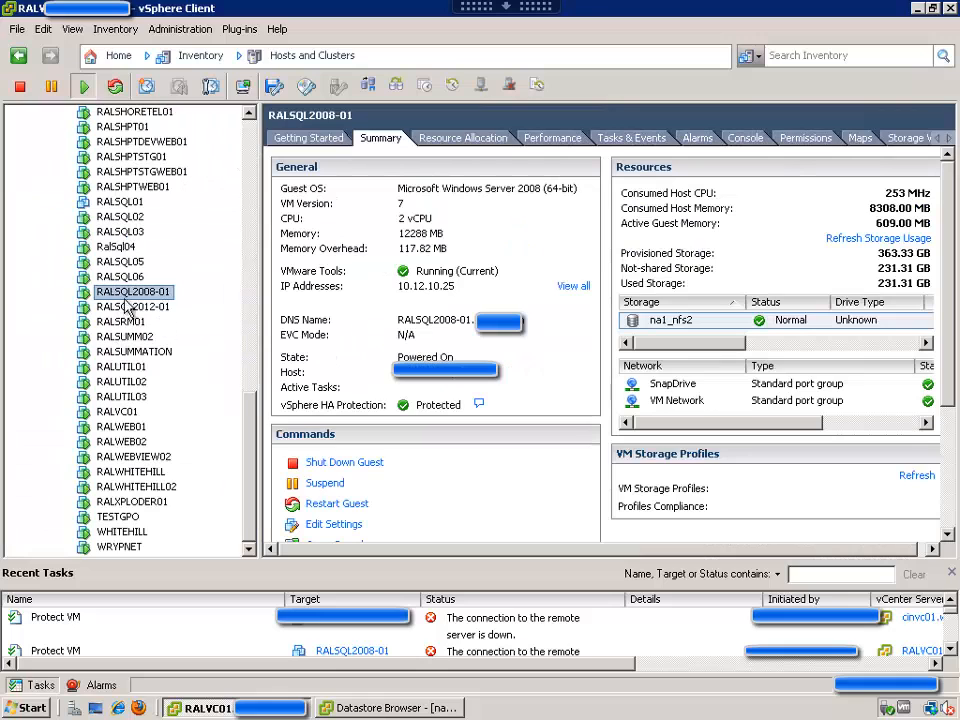
{"action": "right_click", "coordinate": [132, 292]}
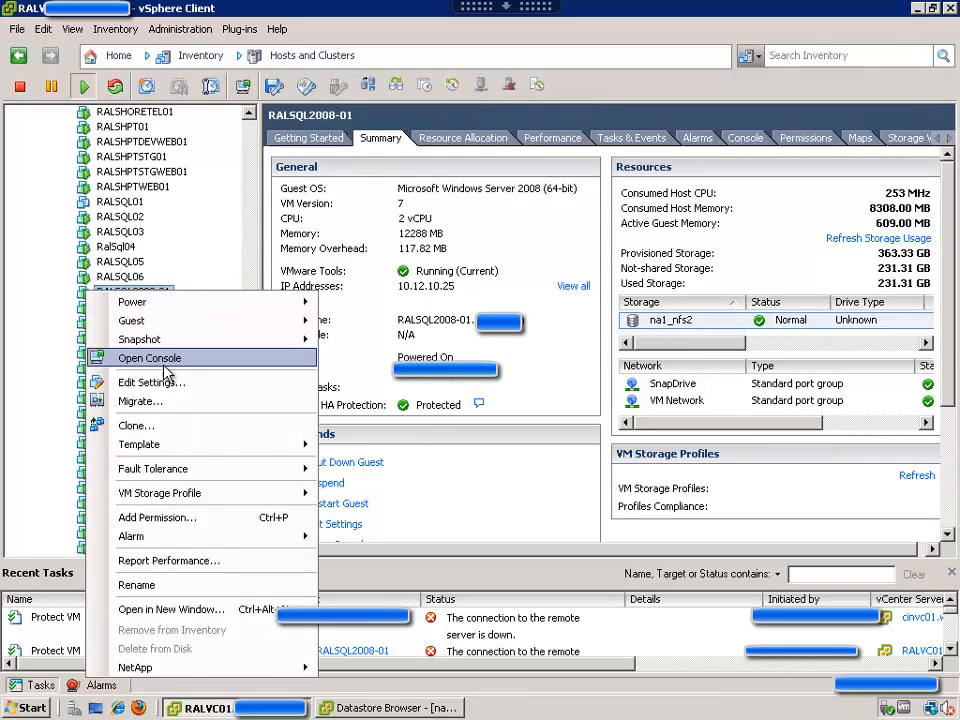
{"action": "mouse_move", "coordinate": [140, 340]}
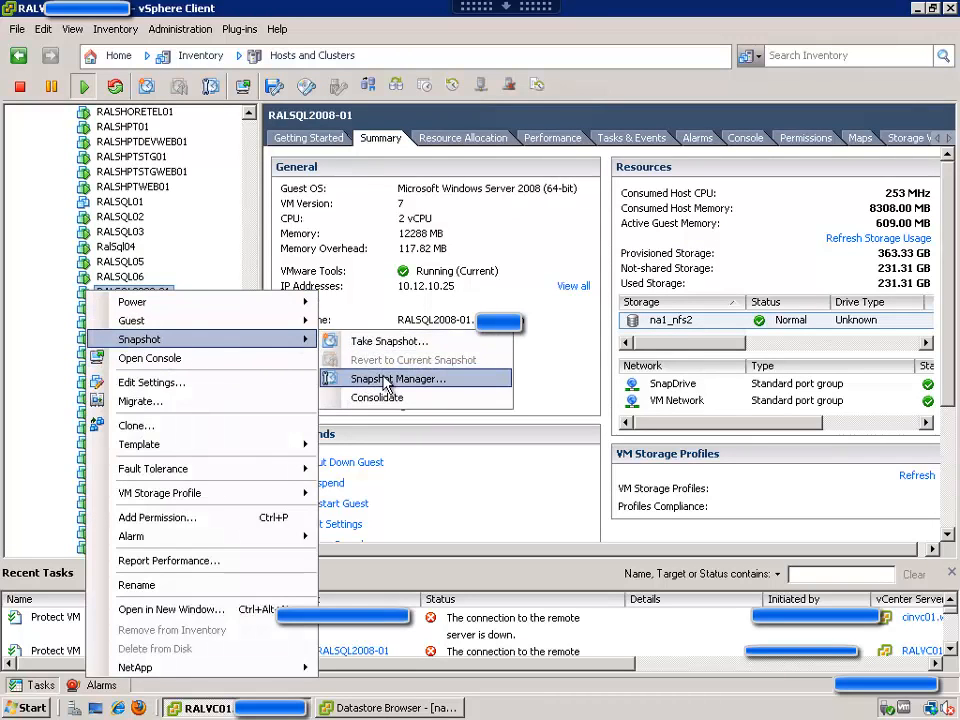
{"action": "left_click", "coordinate": [396, 378]}
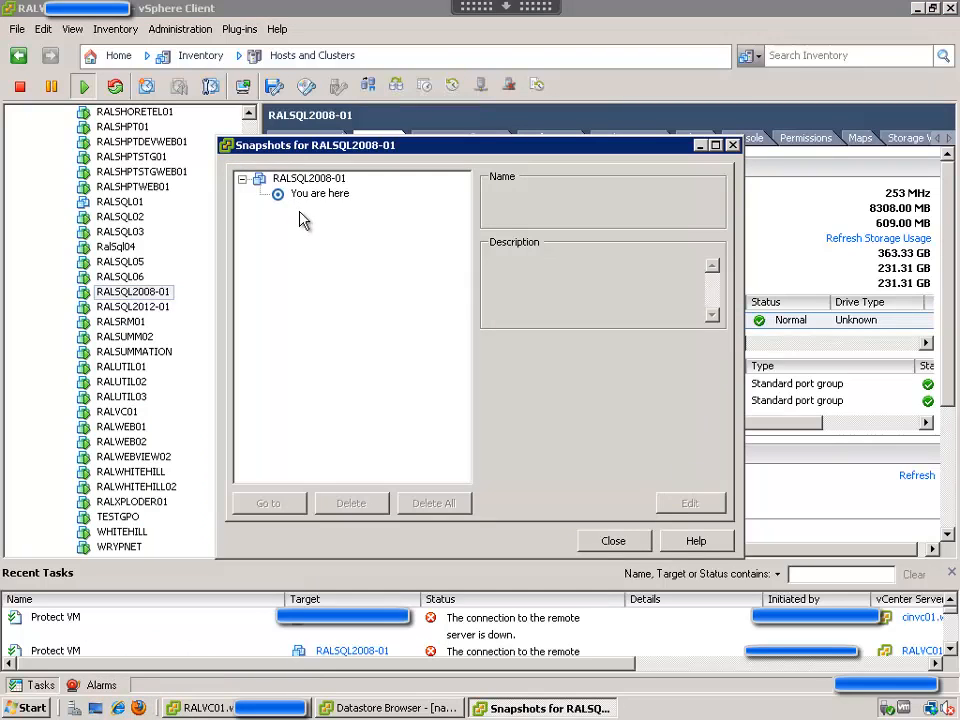
{"action": "mouse_move", "coordinate": [436, 392]}
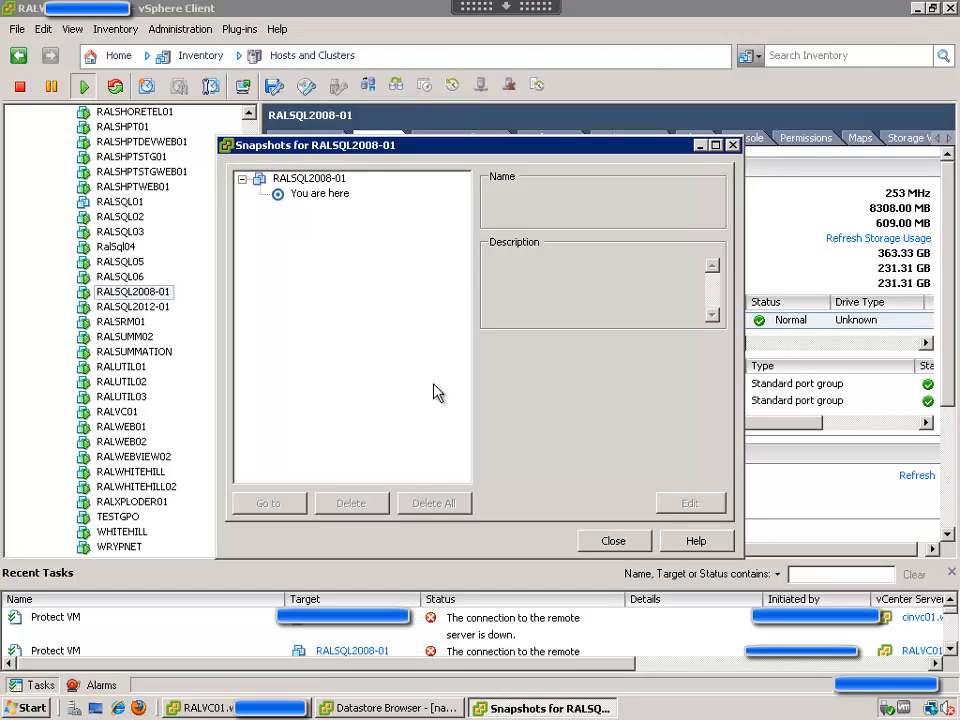
{"action": "mouse_move", "coordinate": [658, 406]}
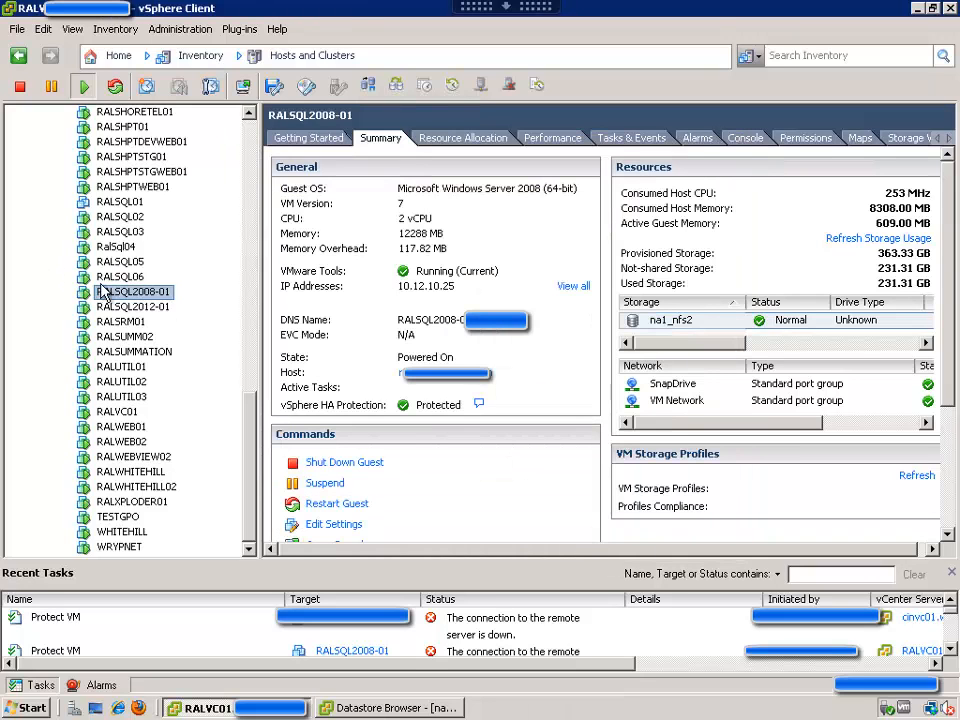
{"action": "right_click", "coordinate": [132, 292]}
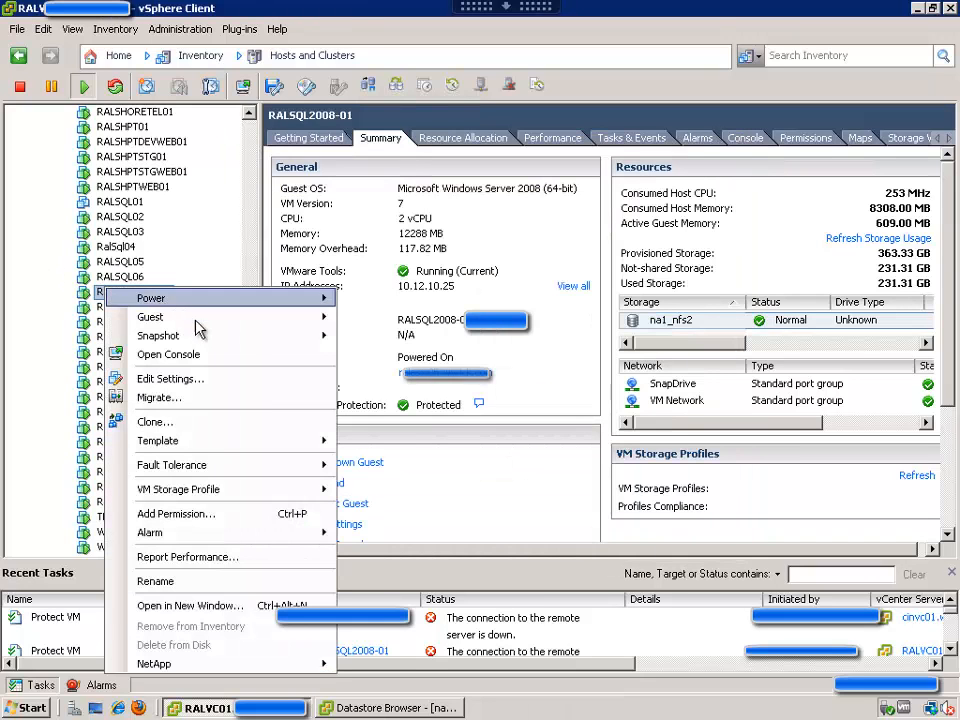
{"action": "mouse_move", "coordinate": [158, 336]}
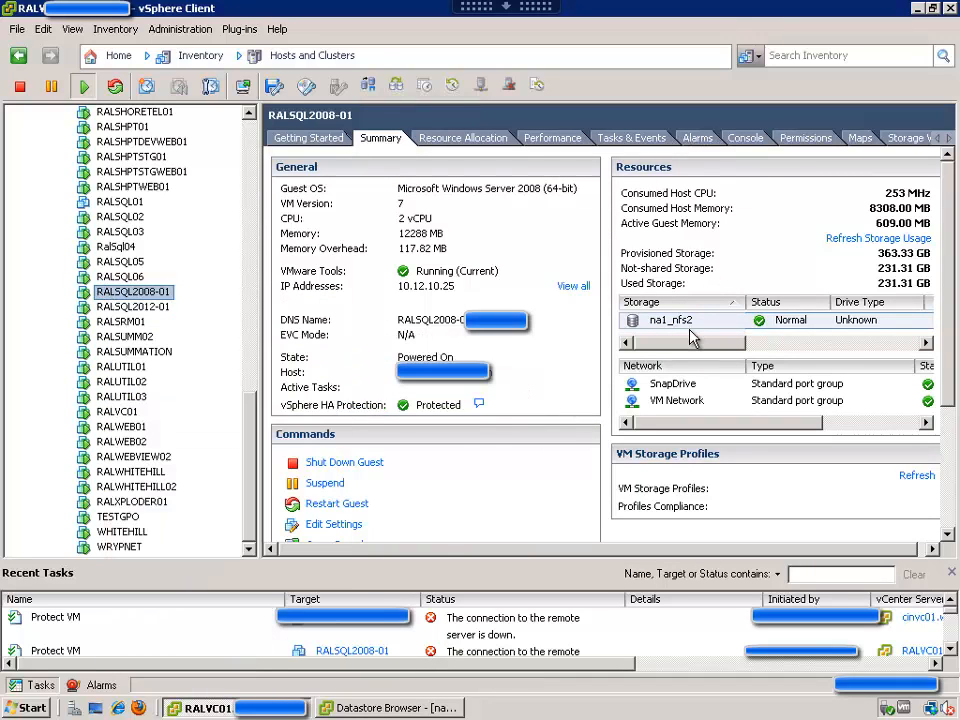
Step: Browse the nas1_nfs2 datastore to list RALSQL2008-01's folder files and delta disks
{"action": "left_click", "coordinate": [670, 320]}
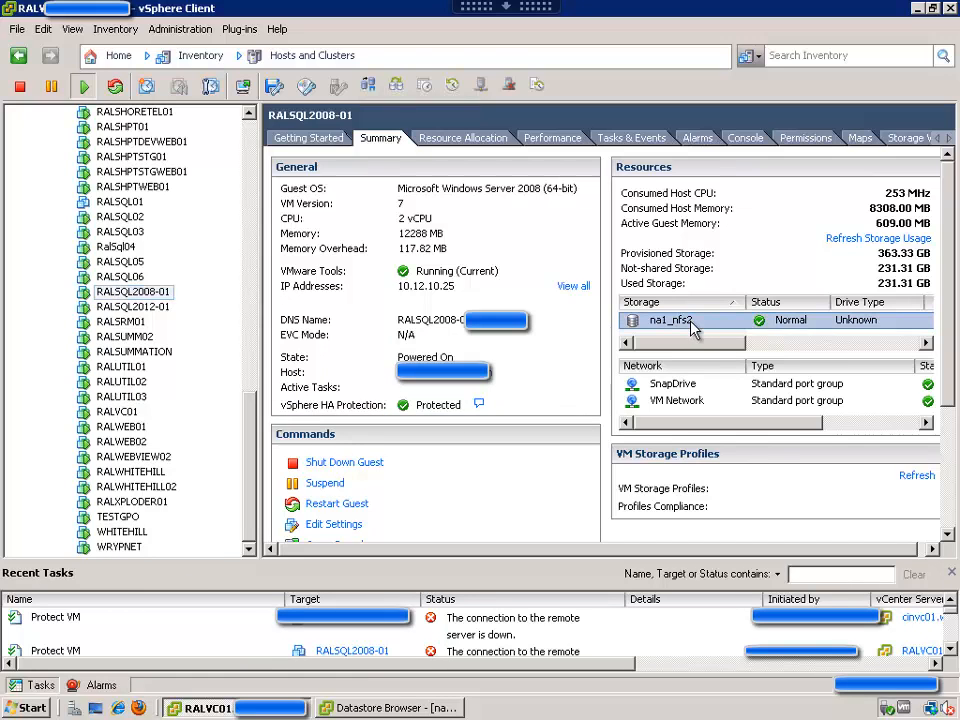
{"action": "right_click", "coordinate": [670, 320]}
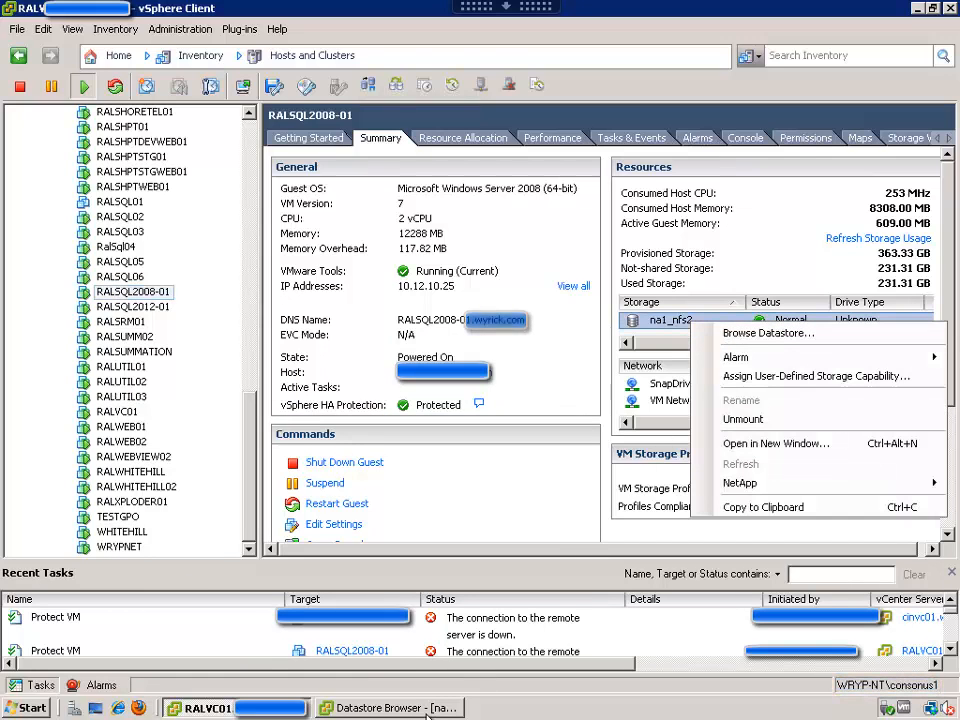
{"action": "left_click", "coordinate": [390, 708]}
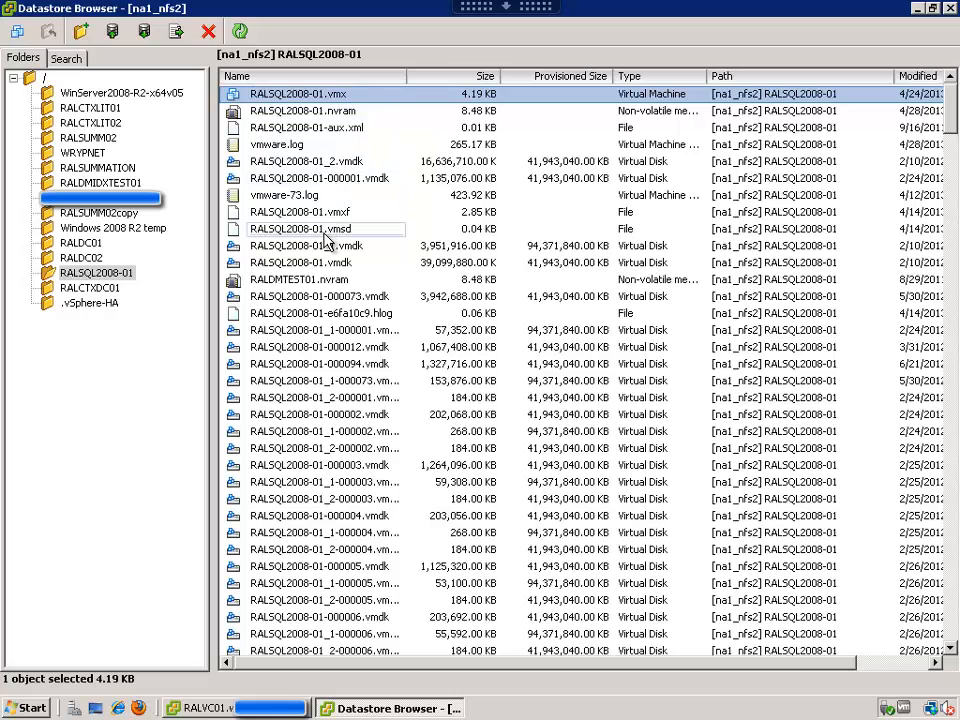
{"action": "left_click", "coordinate": [300, 228]}
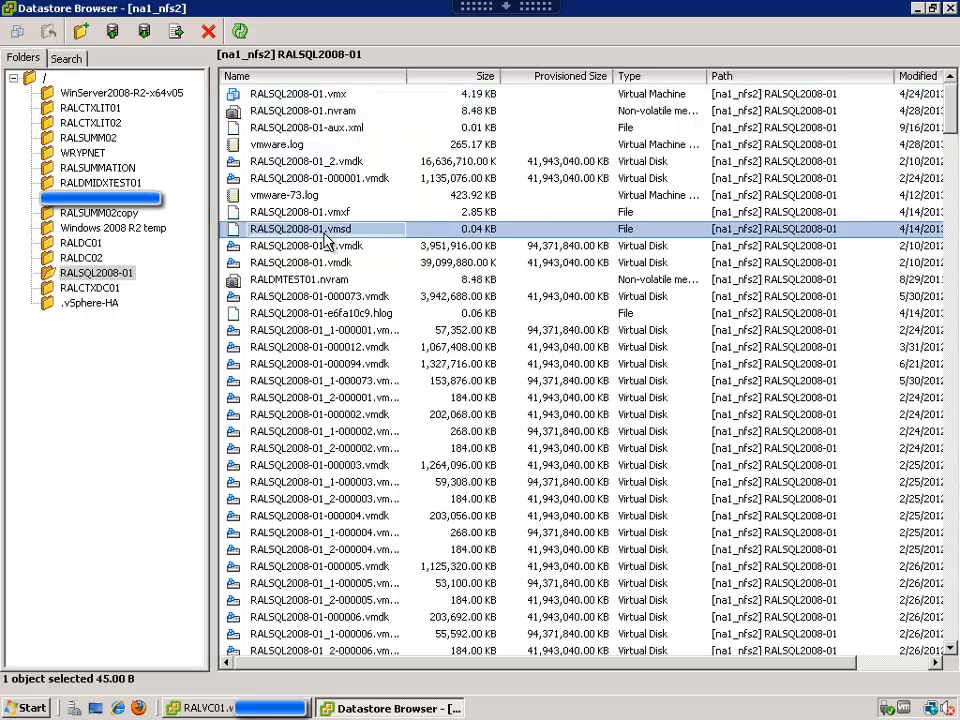
{"action": "left_click", "coordinate": [320, 296]}
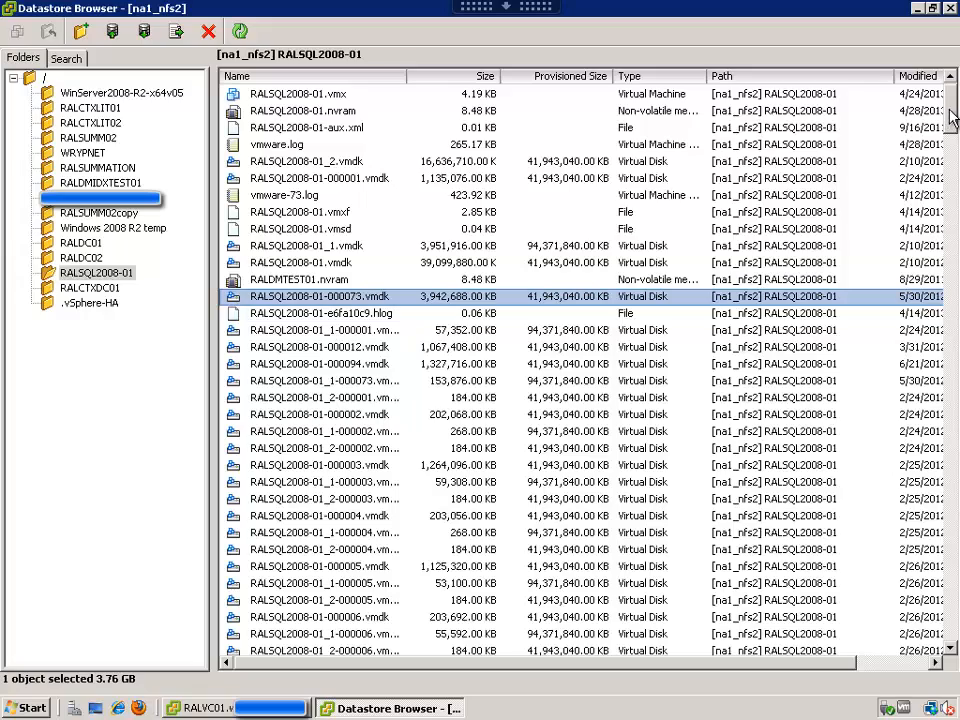
{"action": "scroll", "scroll_direction": "down", "scroll_amount": 3}
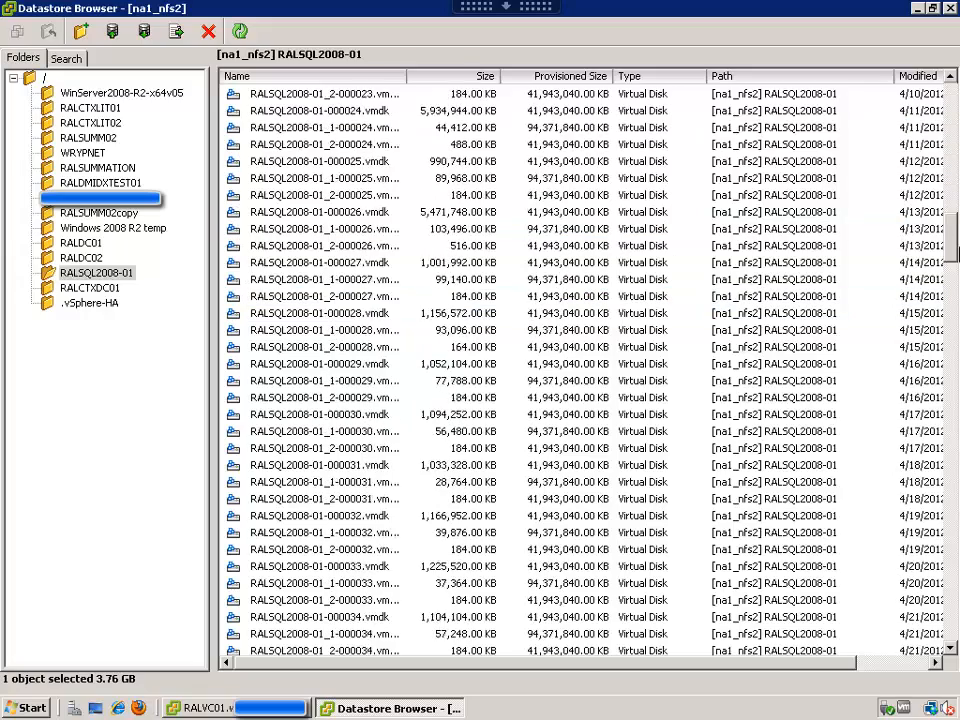
{"action": "scroll", "scroll_direction": "down", "scroll_amount": 3}
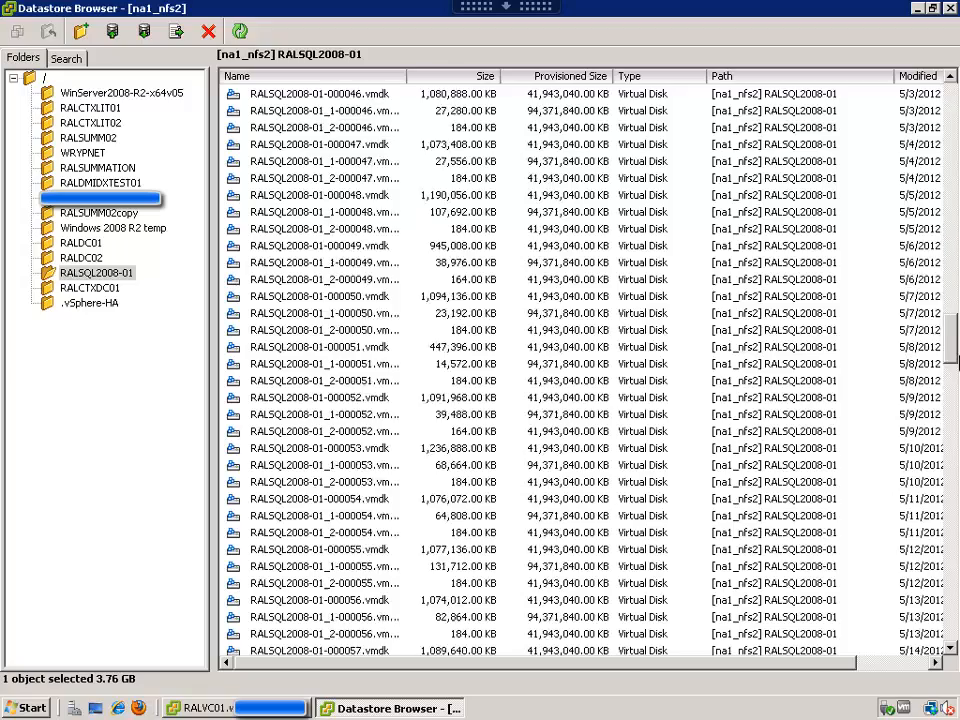
{"action": "scroll", "scroll_direction": "down", "scroll_amount": 3}
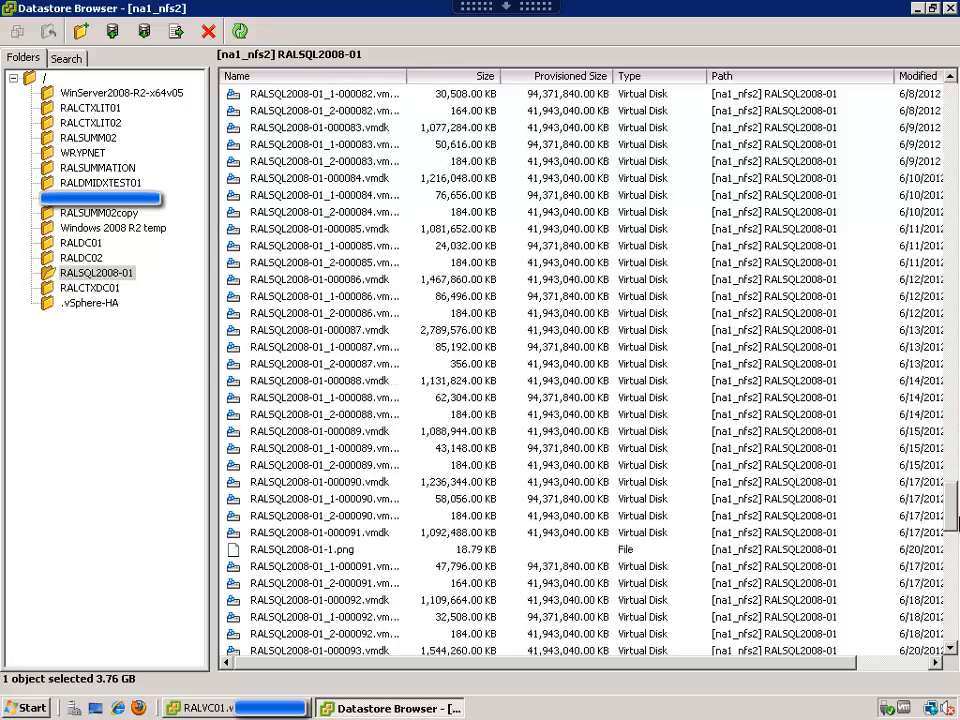
{"action": "scroll", "scroll_direction": "down", "scroll_amount": 3}
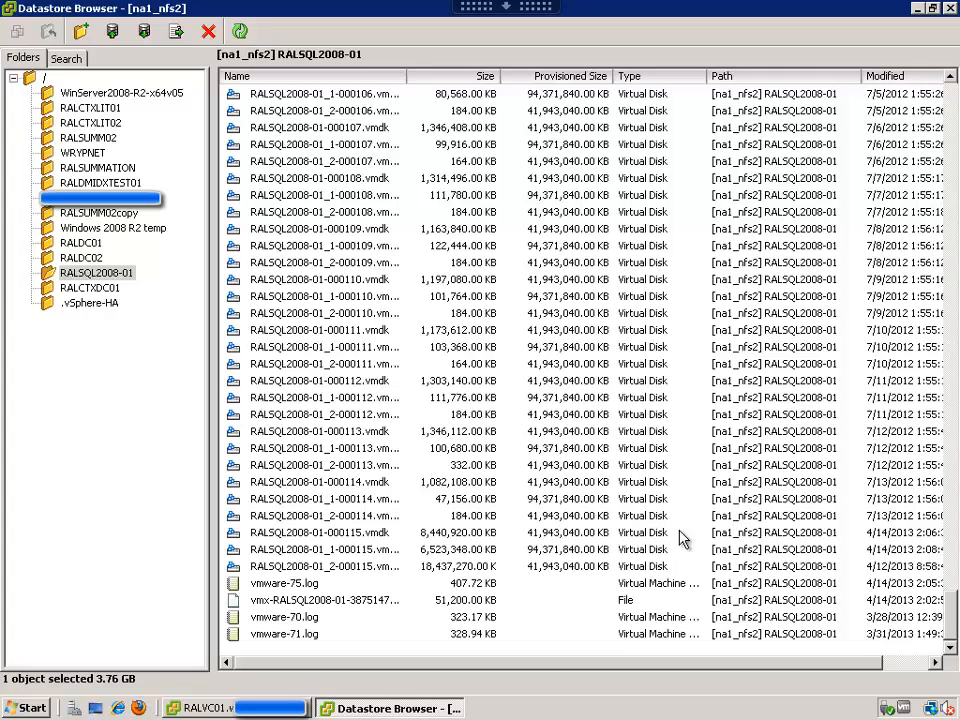
{"action": "mouse_move", "coordinate": [880, 536]}
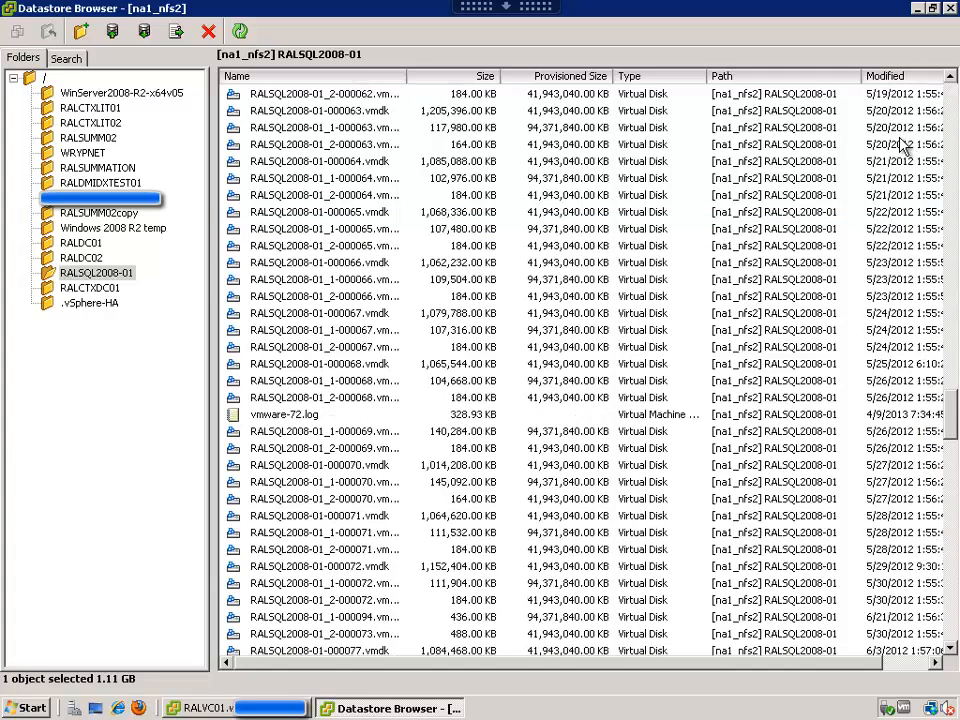
{"action": "left_click", "coordinate": [320, 110]}
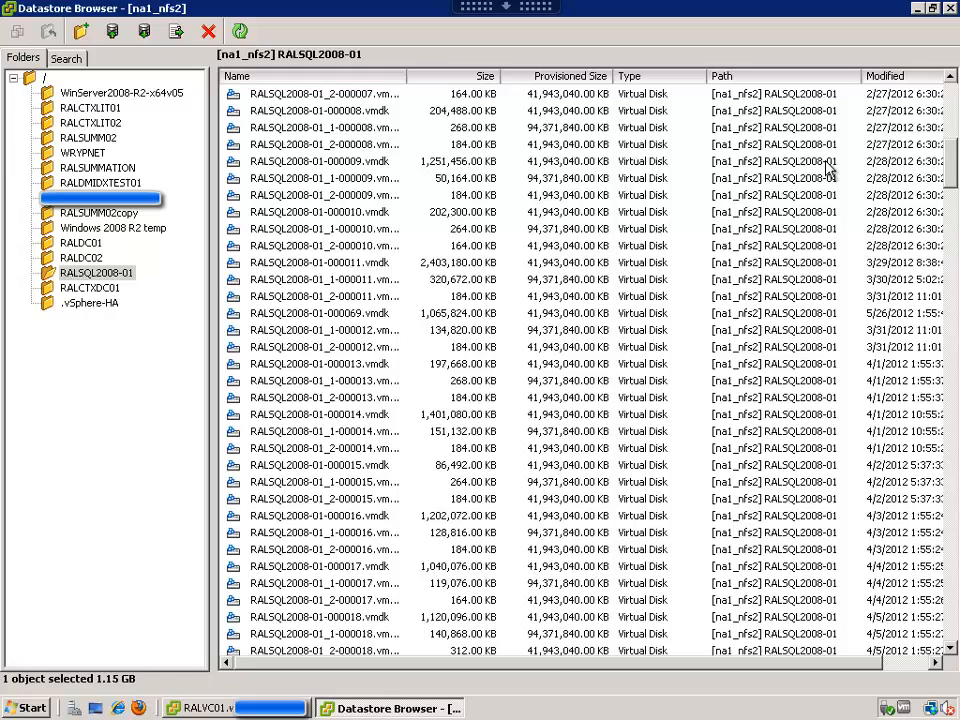
{"action": "mouse_move", "coordinate": [928, 186]}
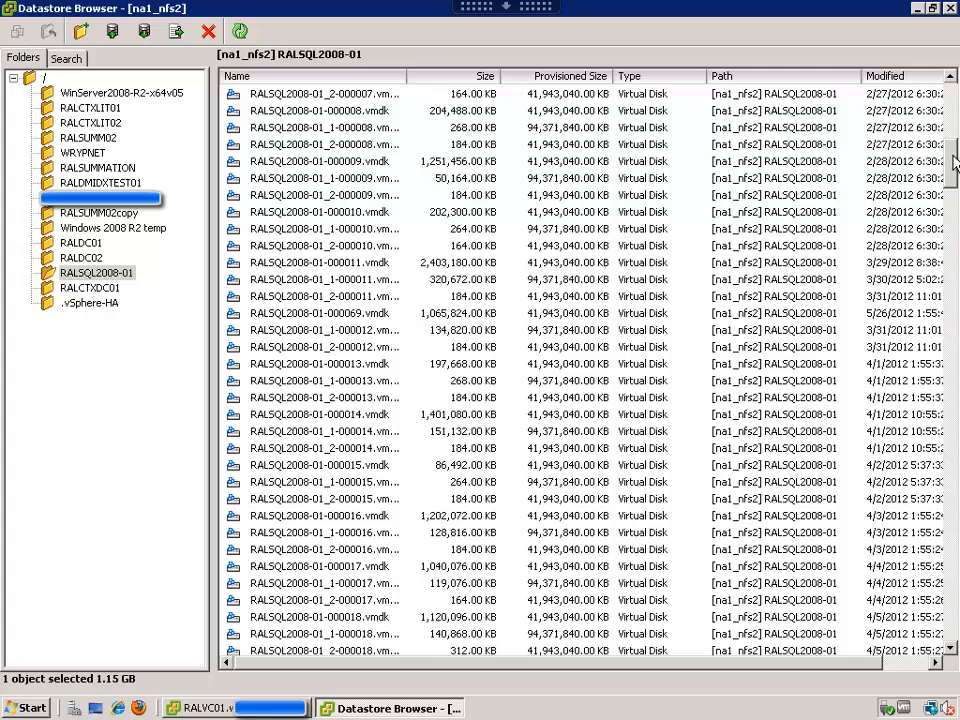
{"action": "scroll", "scroll_direction": "down", "scroll_amount": 3}
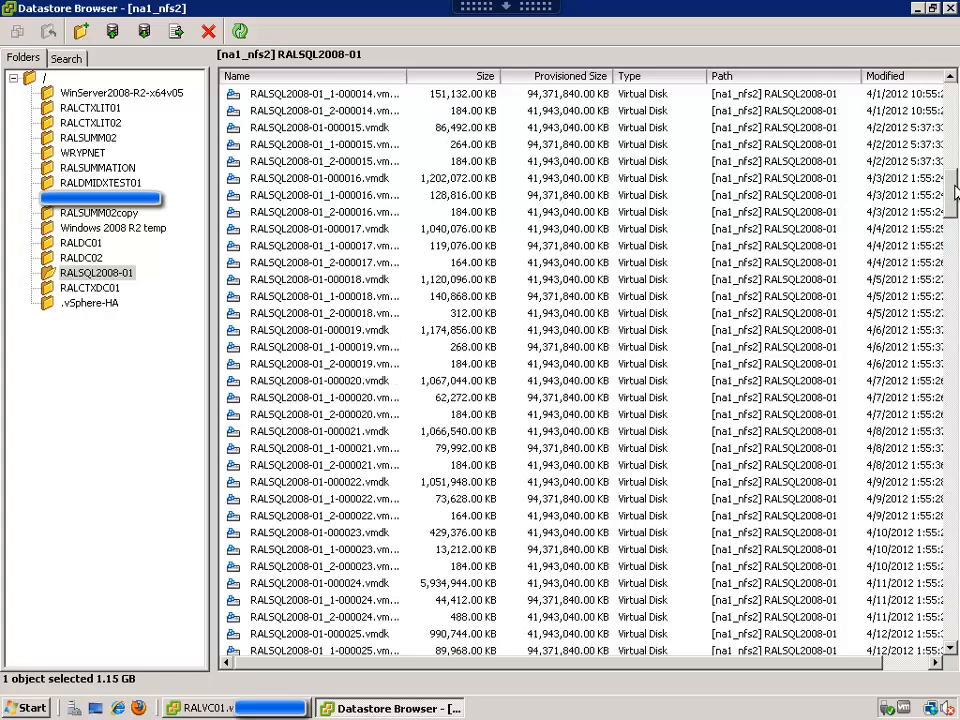
{"action": "scroll", "scroll_direction": "down", "scroll_amount": 3}
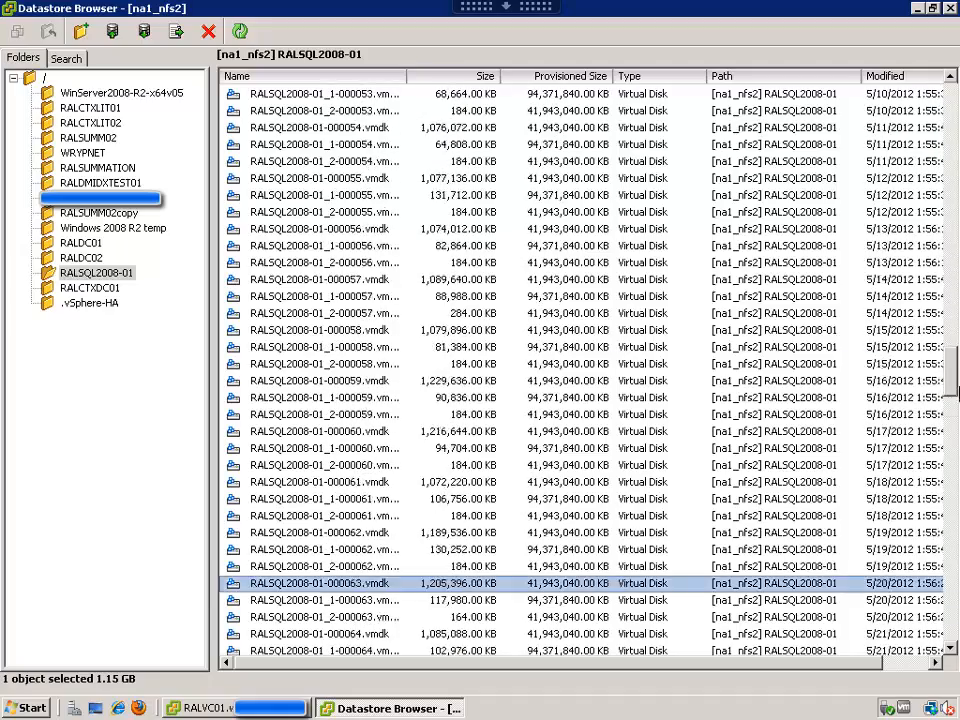
{"action": "scroll", "scroll_direction": "down", "scroll_amount": 3}
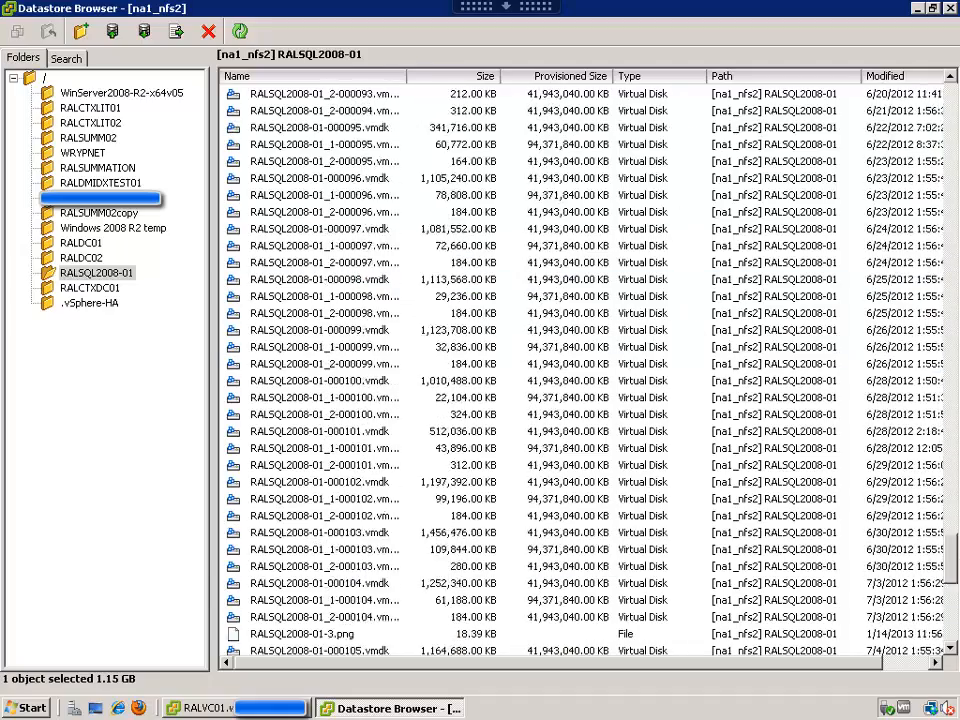
{"action": "scroll", "scroll_direction": "down", "scroll_amount": 3}
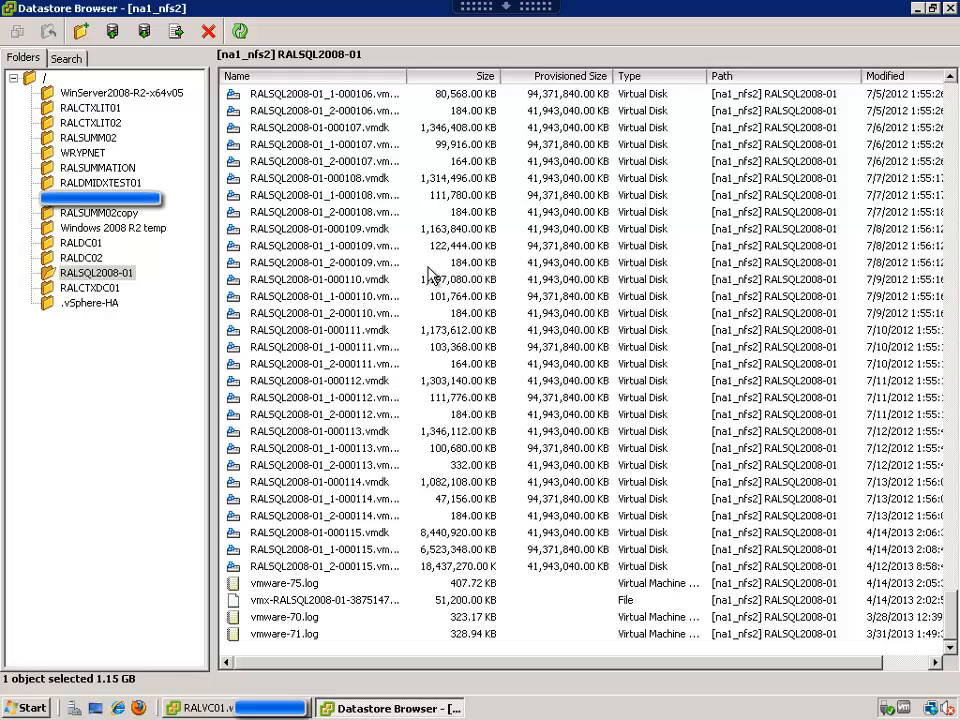
{"action": "mouse_move", "coordinate": [560, 352]}
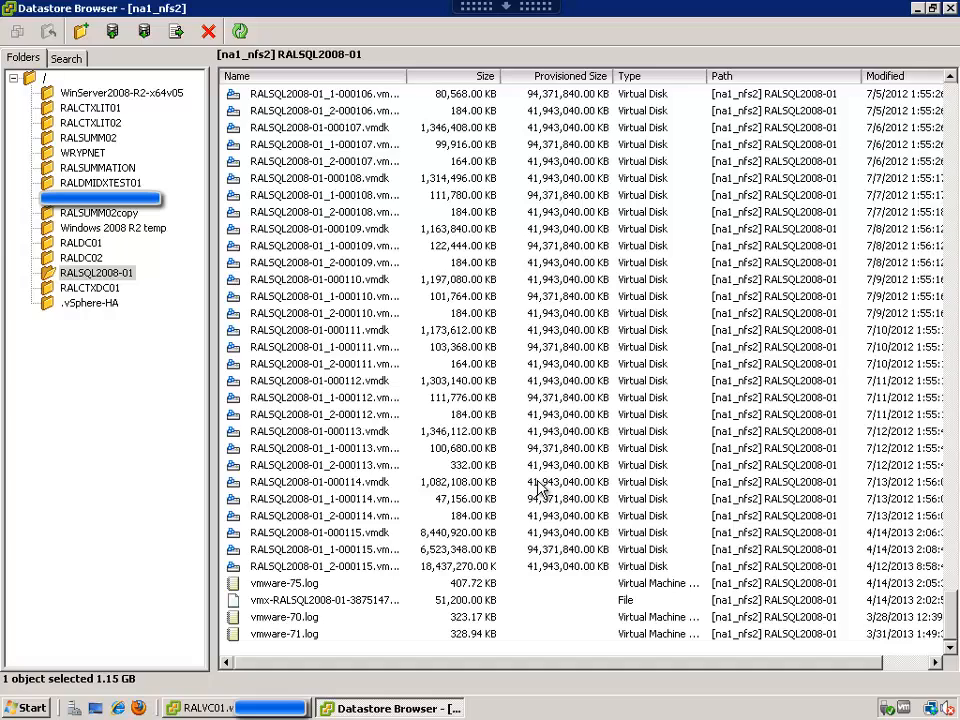
{"action": "mouse_move", "coordinate": [540, 524]}
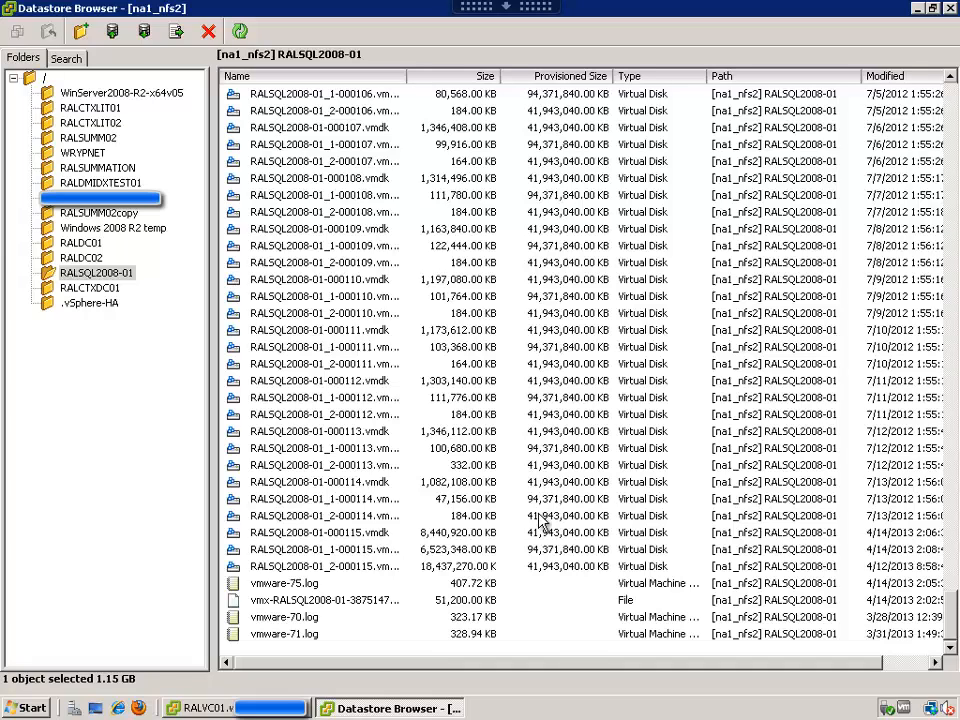
{"action": "mouse_move", "coordinate": [576, 668]}
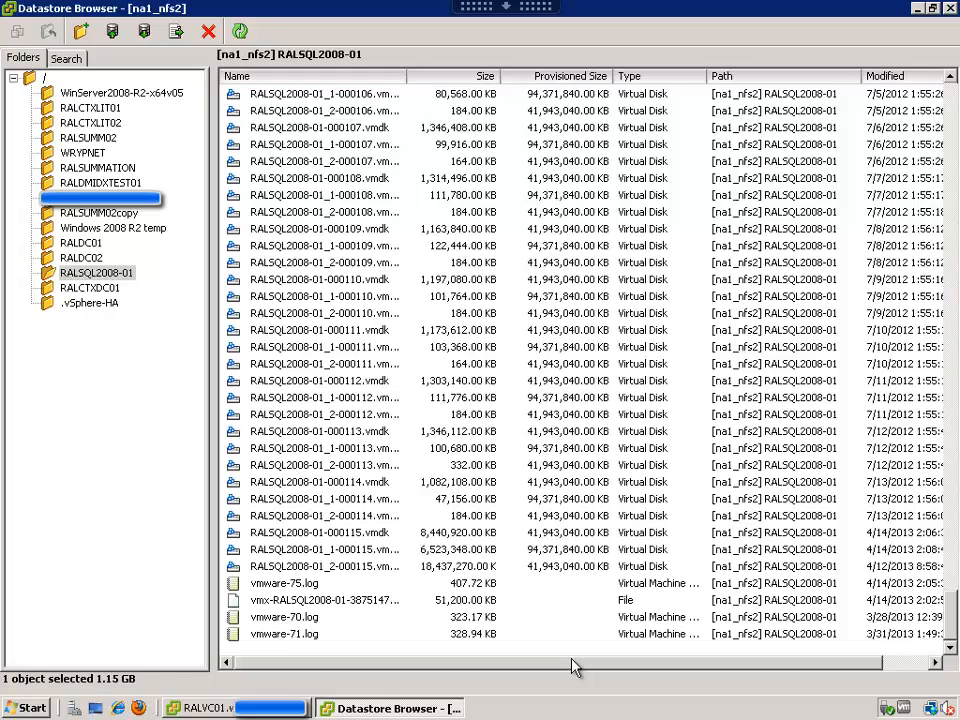
{"action": "left_click", "coordinate": [320, 548]}
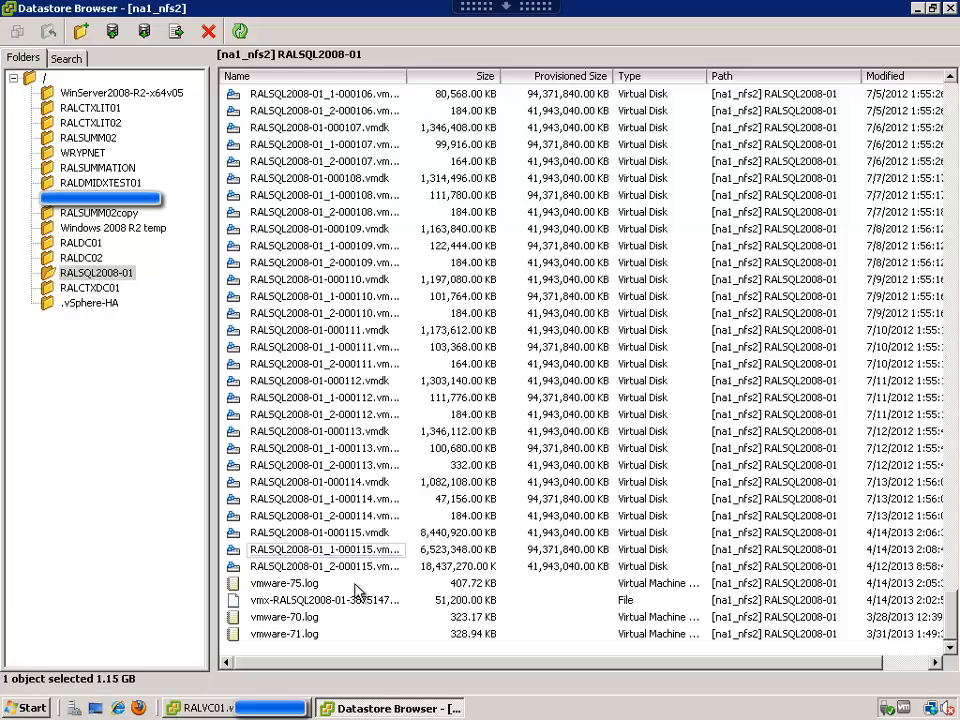